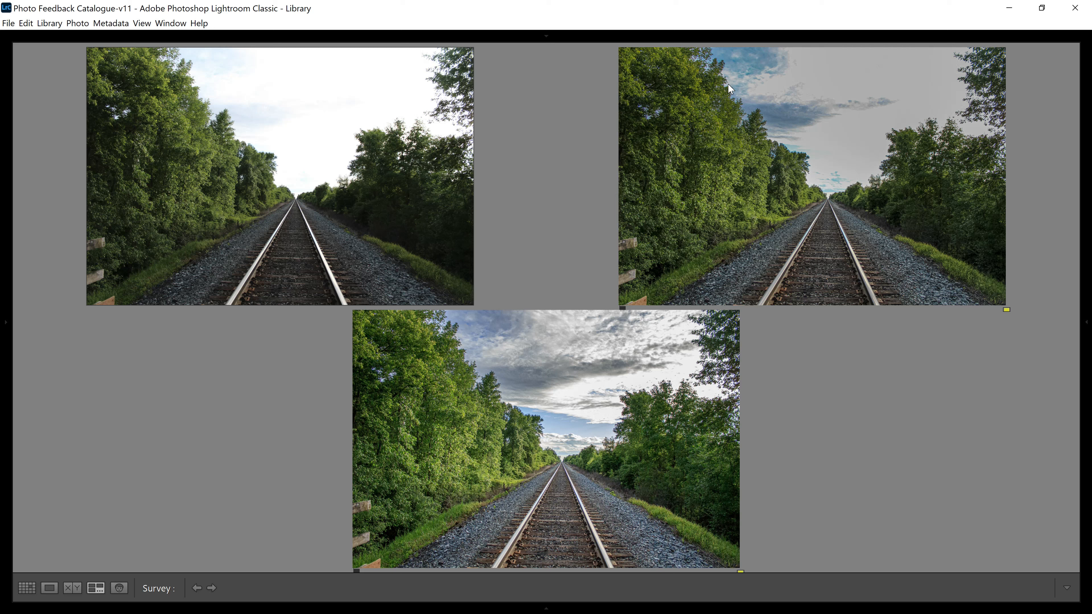
{"action": "mouse_move", "coordinate": [318, 225]}
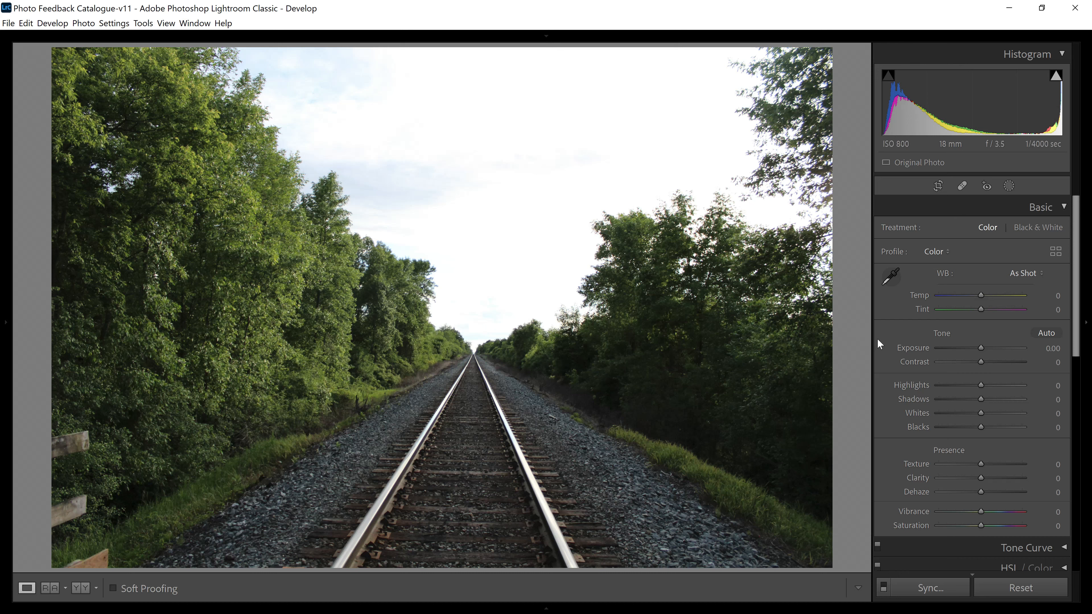
{"action": "mouse_move", "coordinate": [982, 349]}
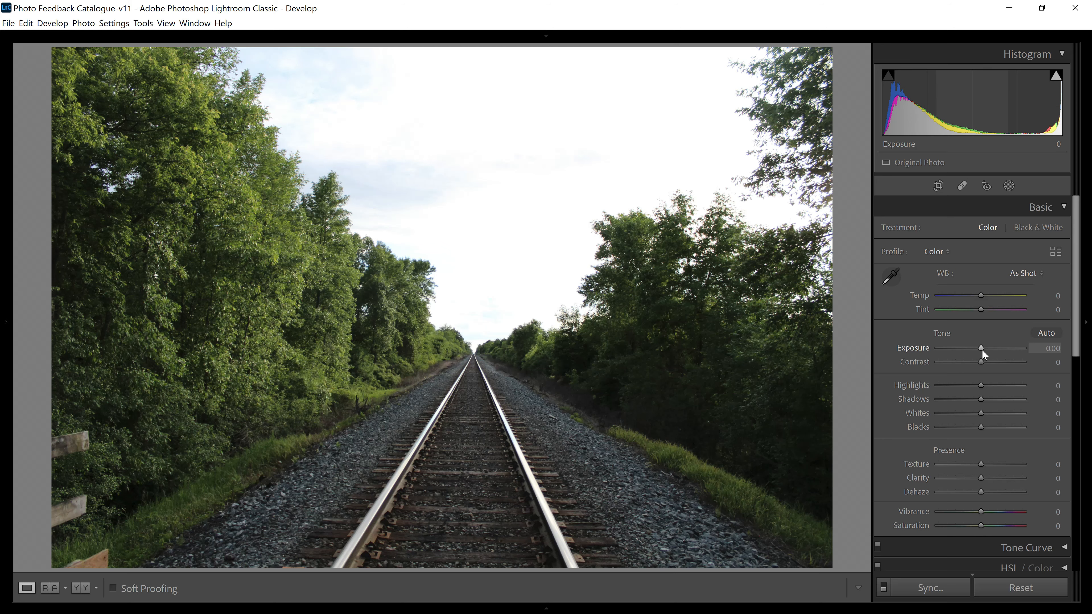
{"action": "left_click_drag", "start_coordinate": [982, 348], "coordinate": [971, 348]}
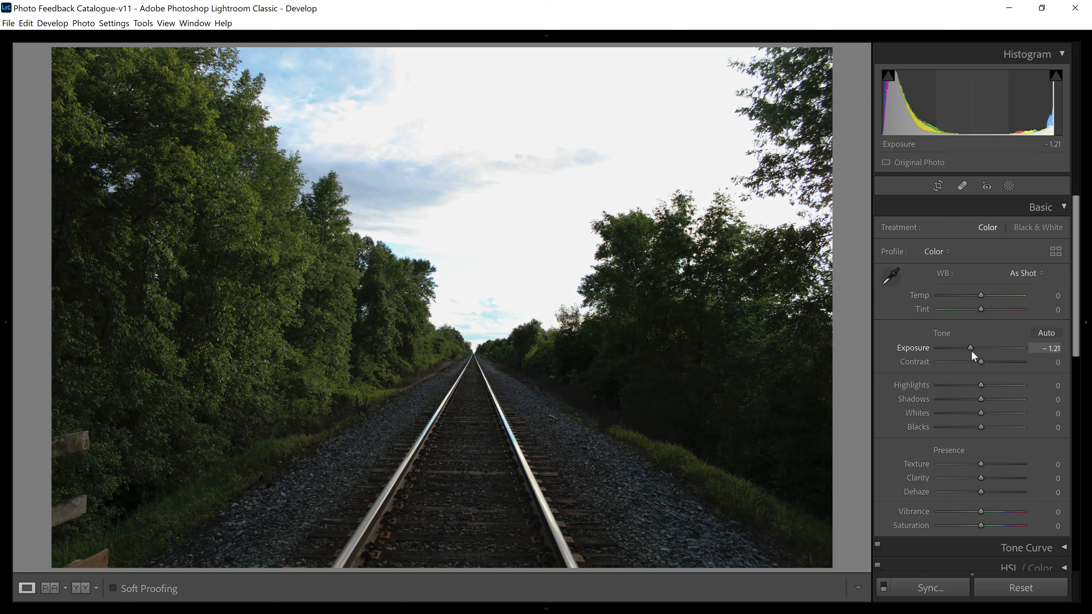
{"action": "left_click_drag", "start_coordinate": [974, 347], "coordinate": [965, 347]}
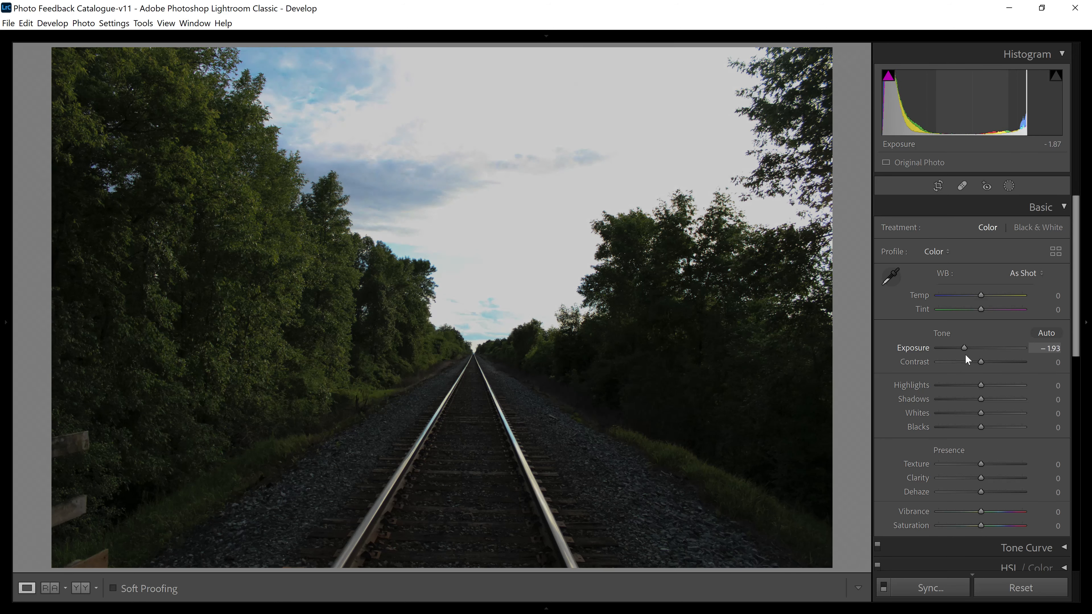
{"action": "left_click_drag", "start_coordinate": [965, 347], "coordinate": [962, 348]}
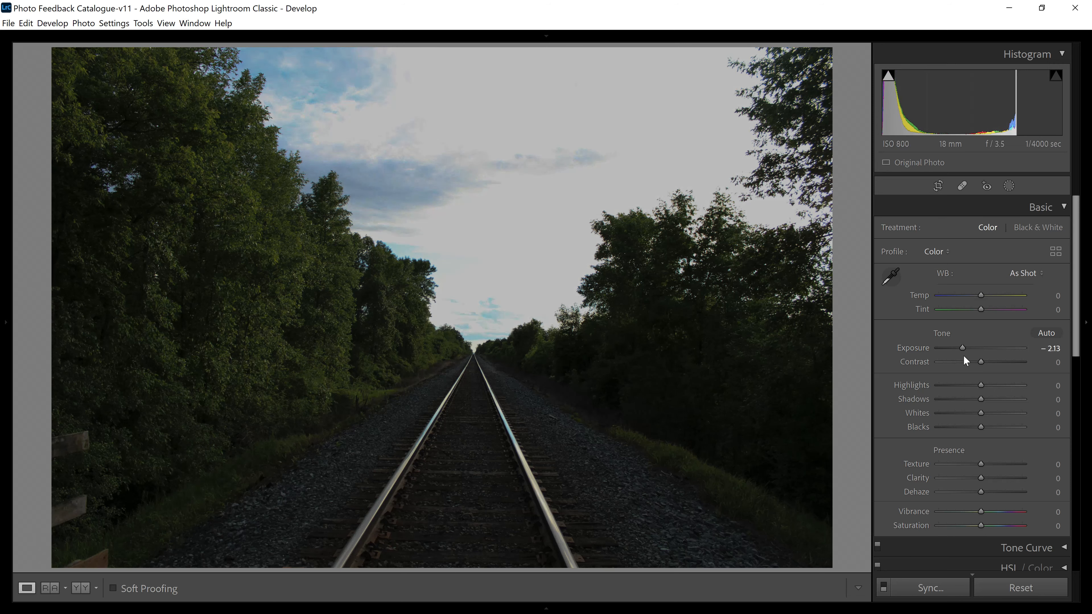
{"action": "key", "text": "ctrl+z"}
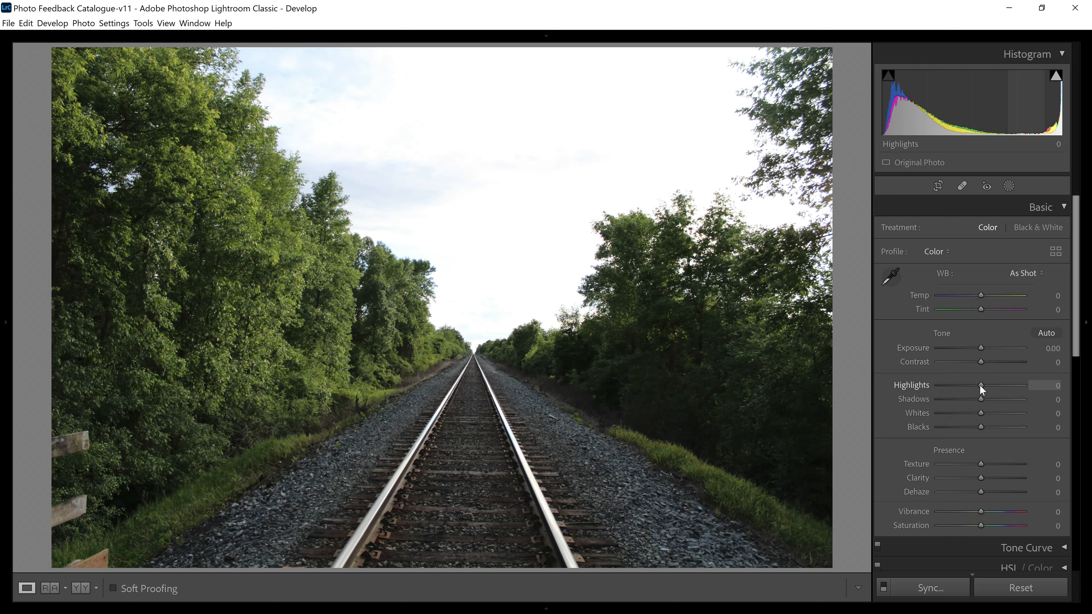
- Lower the JPEG's Highlights to about -91 so the sky turns flat grey
{"action": "left_click_drag", "start_coordinate": [981, 385], "coordinate": [941, 385]}
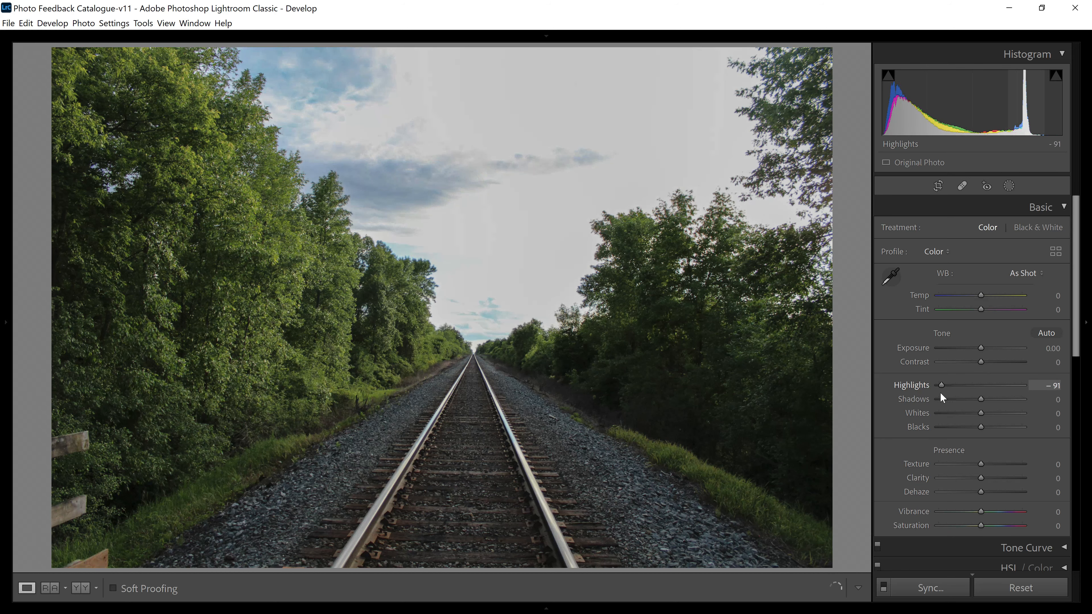
{"action": "left_click_drag", "start_coordinate": [942, 384], "coordinate": [937, 384]}
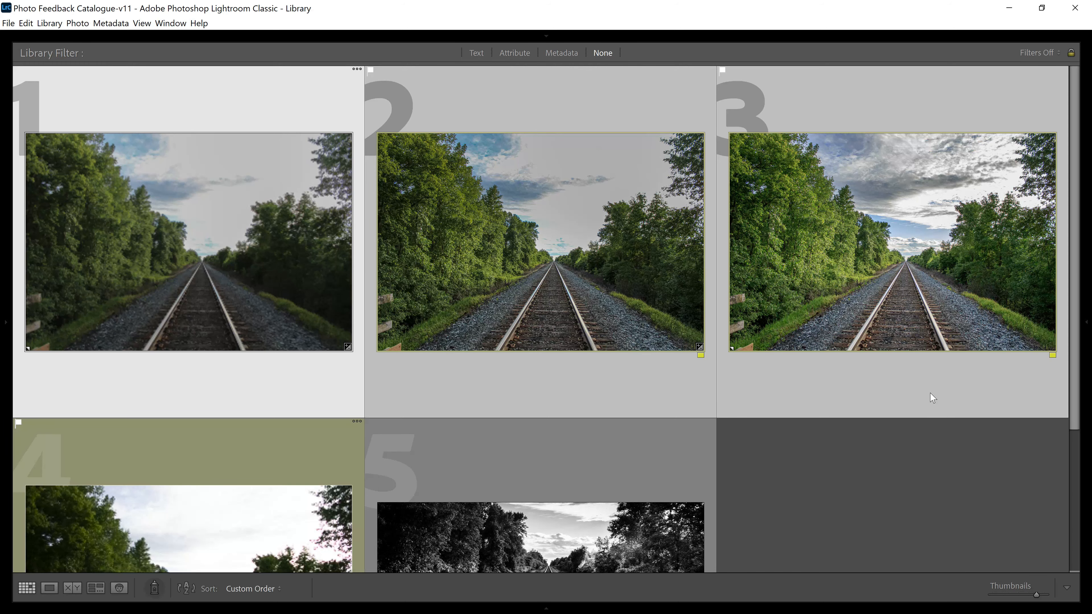
- Open the fourth railroad thumbnail from the grid in Loupe view
{"action": "scroll", "scroll_direction": "down", "scroll_amount": 3}
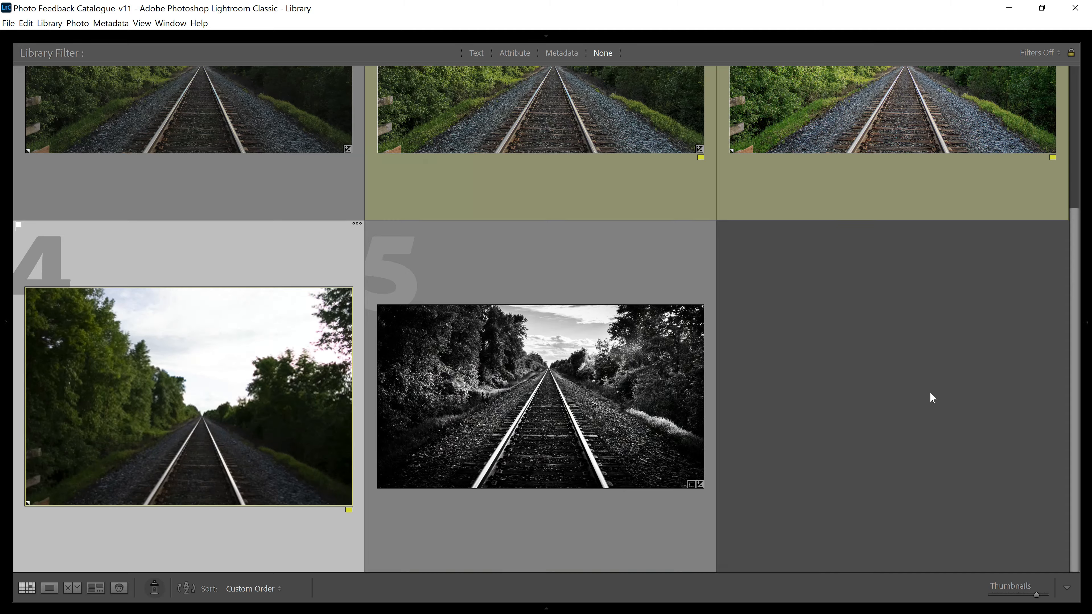
{"action": "double_click", "coordinate": [188, 396]}
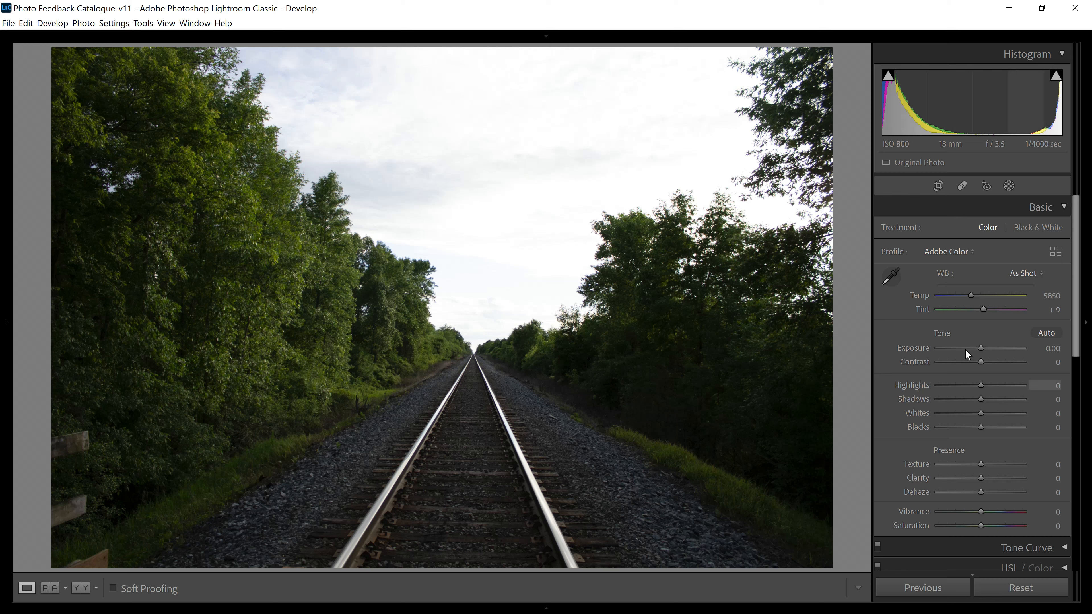
{"action": "mouse_move", "coordinate": [981, 386]}
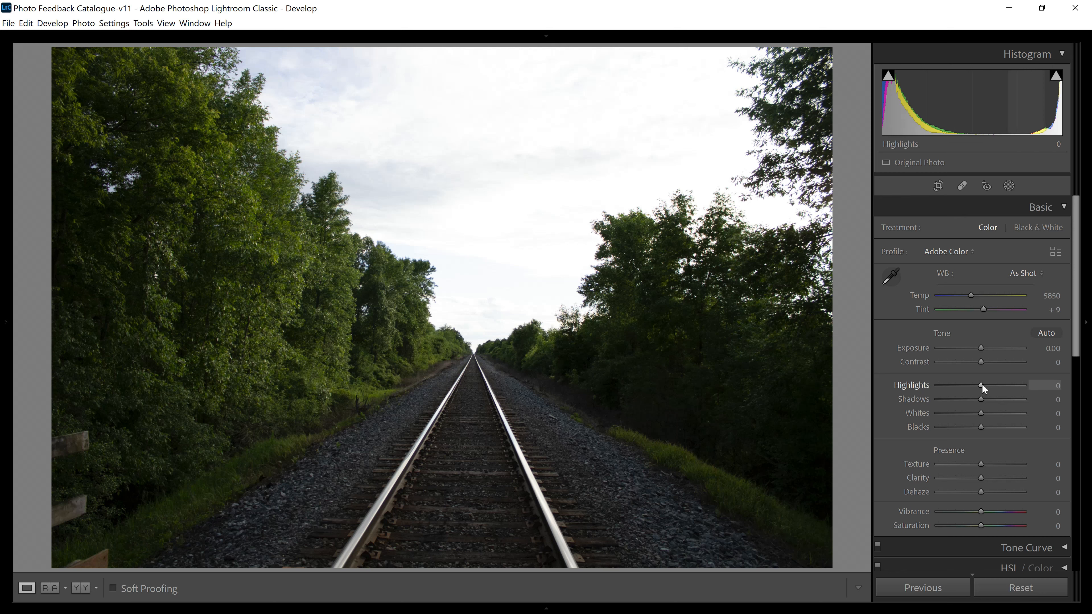
- Lower the RAW photo's Highlights to about -31 so clouds reappear in the sky
{"action": "left_click_drag", "start_coordinate": [984, 386], "coordinate": [967, 386]}
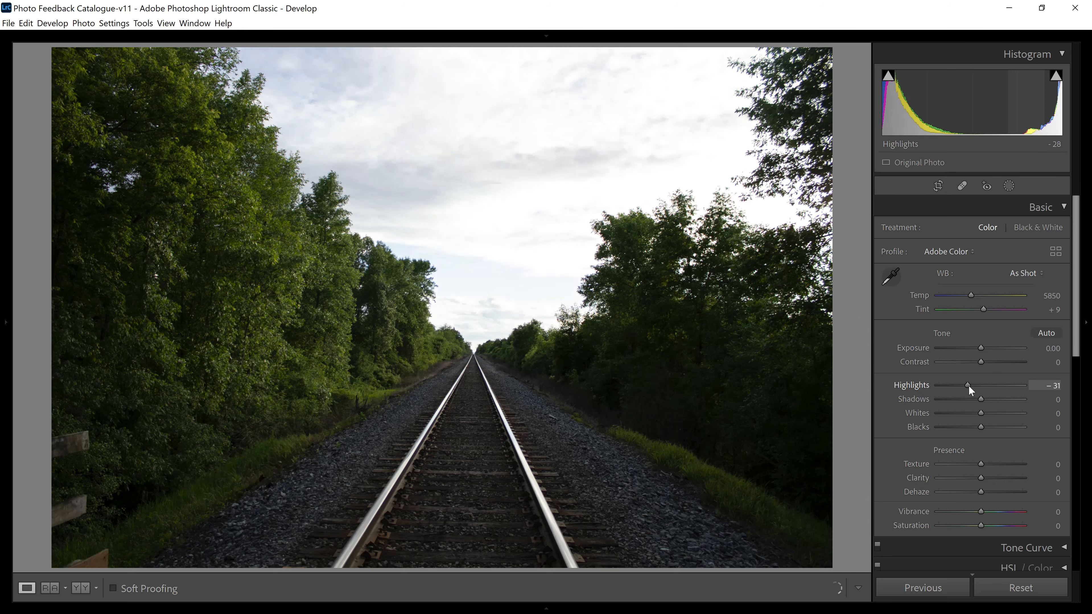
{"action": "left_click_drag", "start_coordinate": [966, 386], "coordinate": [938, 386]}
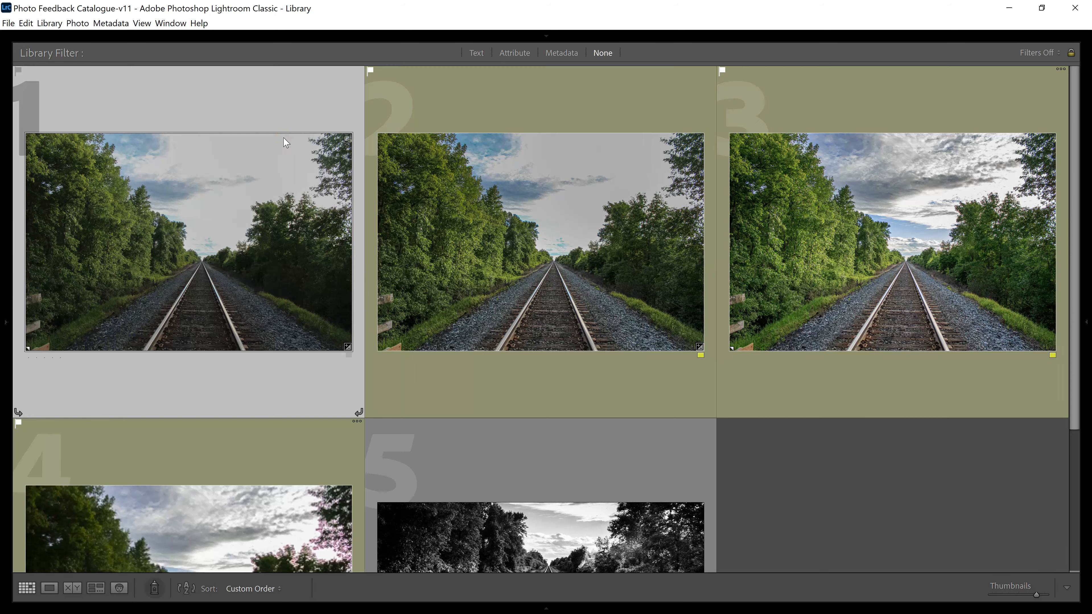
- Survey the grey-sky JPEG beside the cloudy RAW edit, then take the RAW edit into Develop
{"action": "left_click", "coordinate": [73, 588]}
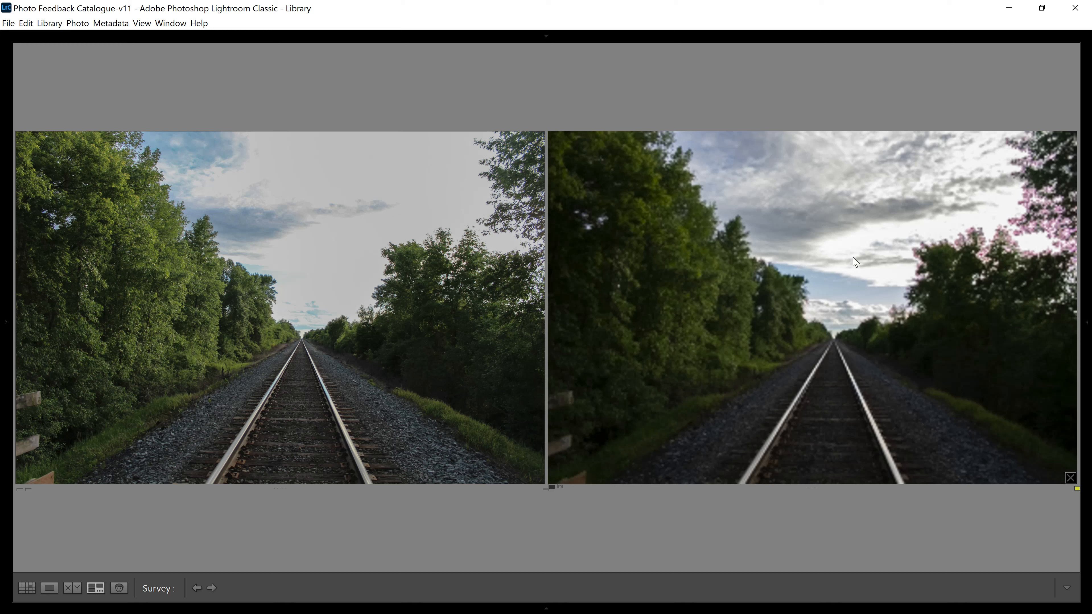
{"action": "left_click", "coordinate": [49, 588]}
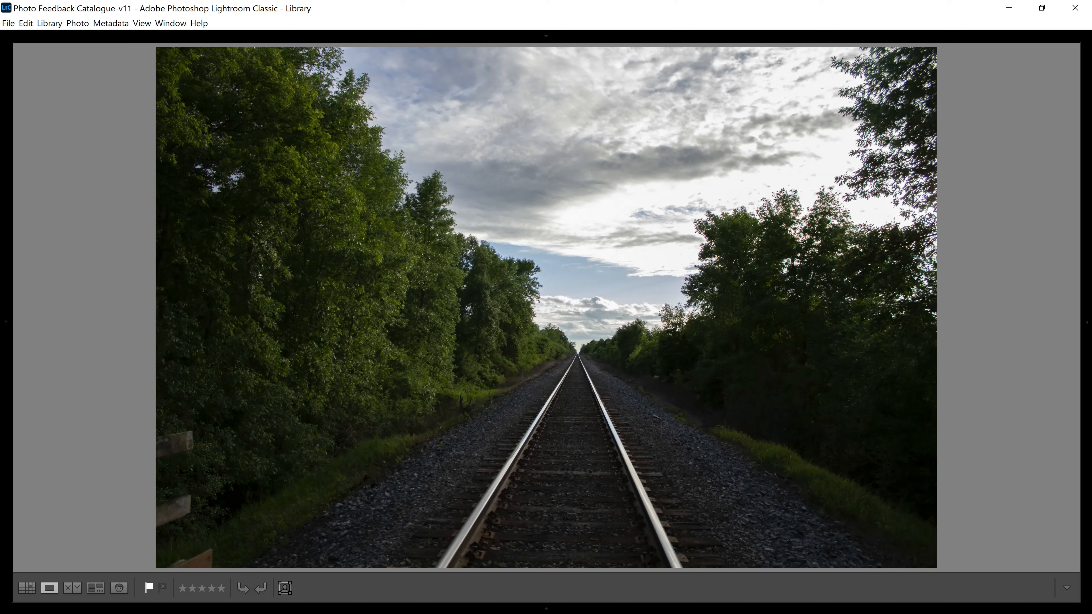
{"action": "key", "text": "d"}
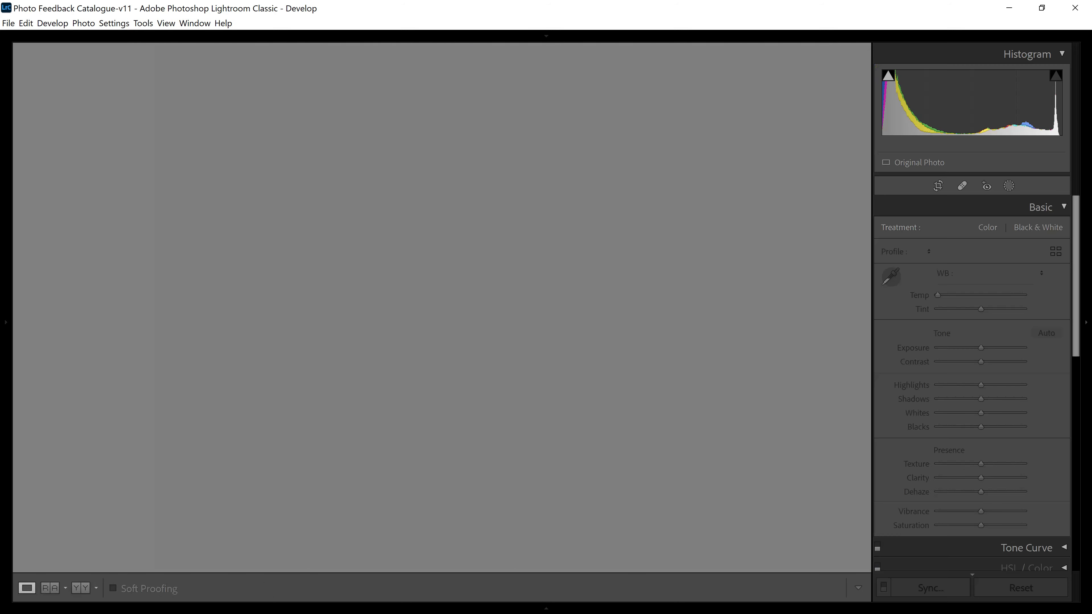
- Set the RAW photo's Highlights to -100 and Shadows to +60
{"action": "left_click_drag", "start_coordinate": [982, 384], "coordinate": [938, 384]}
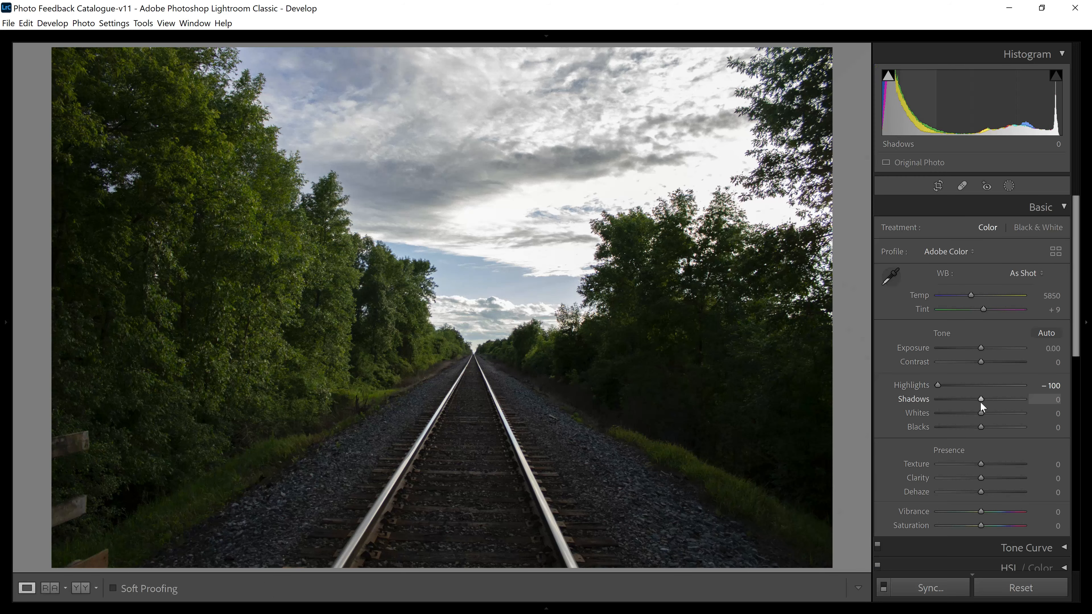
{"action": "left_click_drag", "start_coordinate": [981, 399], "coordinate": [998, 399]}
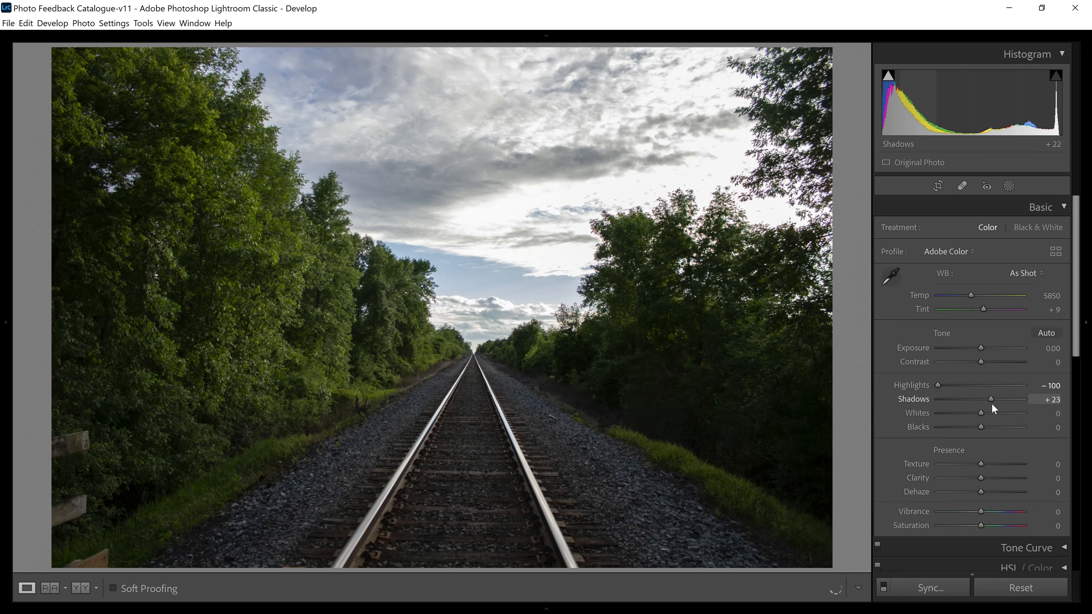
{"action": "left_click_drag", "start_coordinate": [995, 399], "coordinate": [1006, 399]}
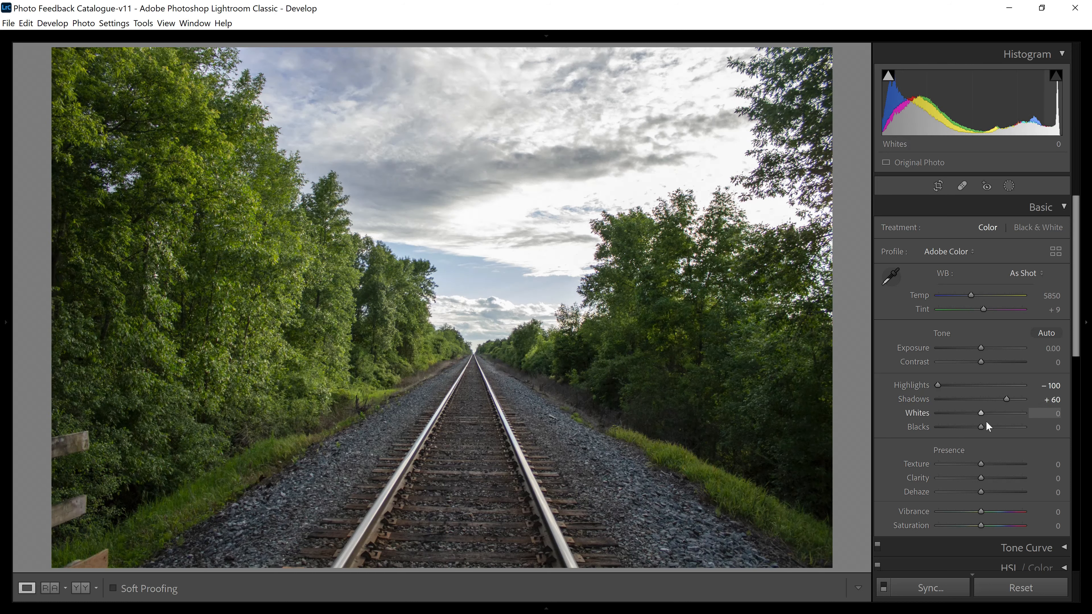
- Deepen the Blacks to -61 and nudge the slider below it slightly right
{"action": "left_click_drag", "start_coordinate": [999, 427], "coordinate": [965, 427]}
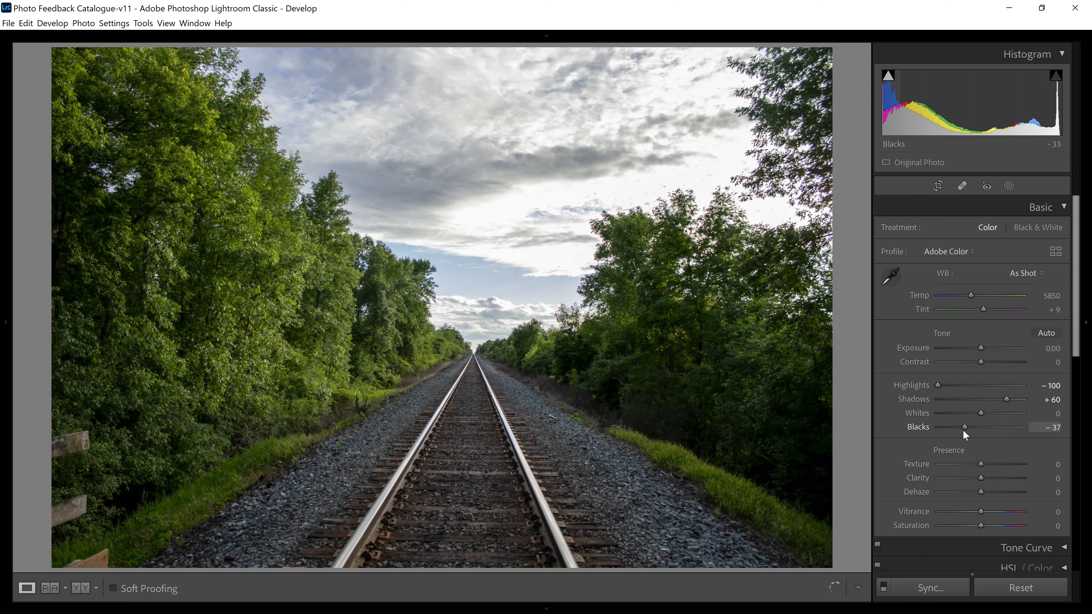
{"action": "left_click_drag", "start_coordinate": [964, 427], "coordinate": [955, 427]}
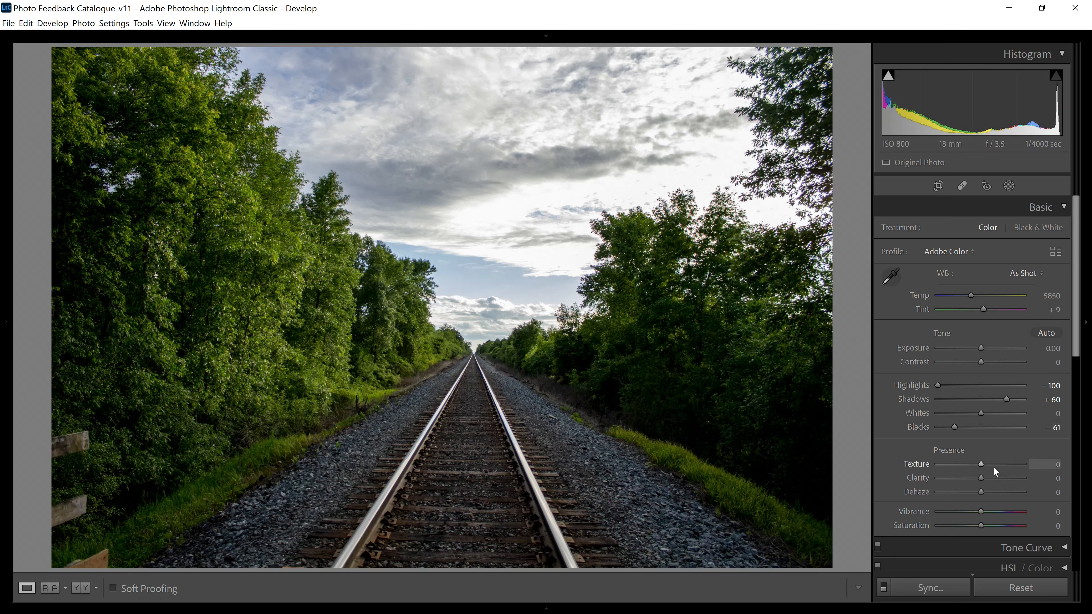
{"action": "left_click_drag", "start_coordinate": [983, 464], "coordinate": [995, 464]}
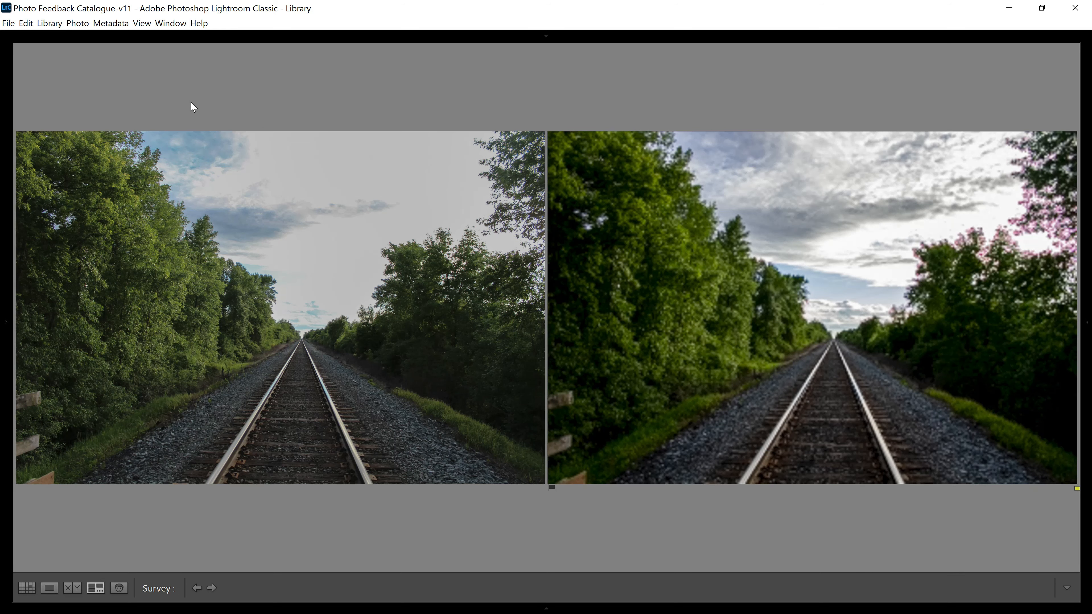
- Show the grey-sky JPEG edit enlarged on its own in Loupe view
{"action": "left_click", "coordinate": [50, 588]}
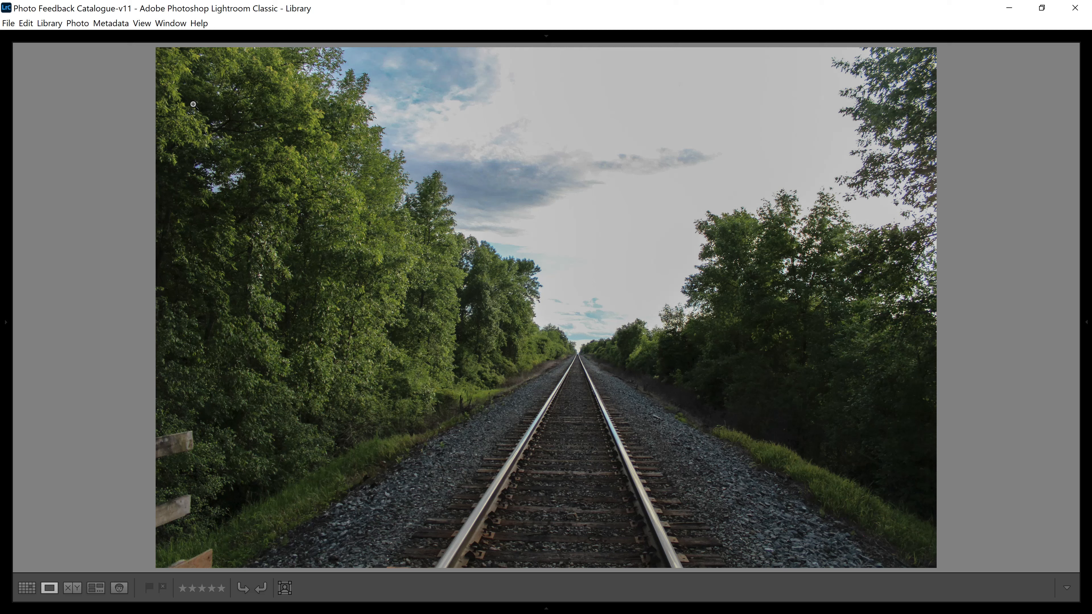